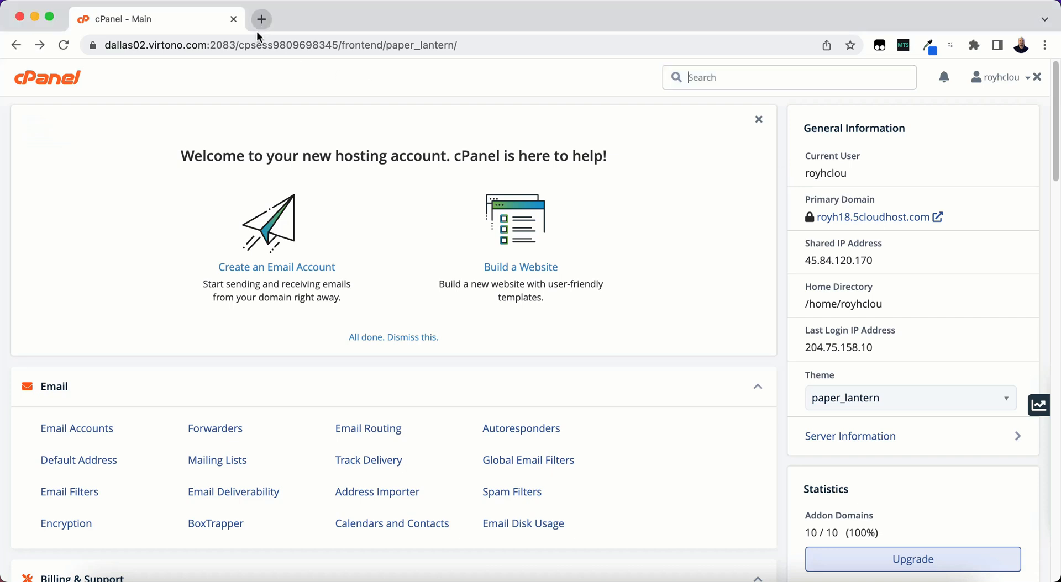
- Load saltlake.globeposts.com in a new Chrome tab, then start entering another site address
{"action": "left_click", "coordinate": [261, 18]}
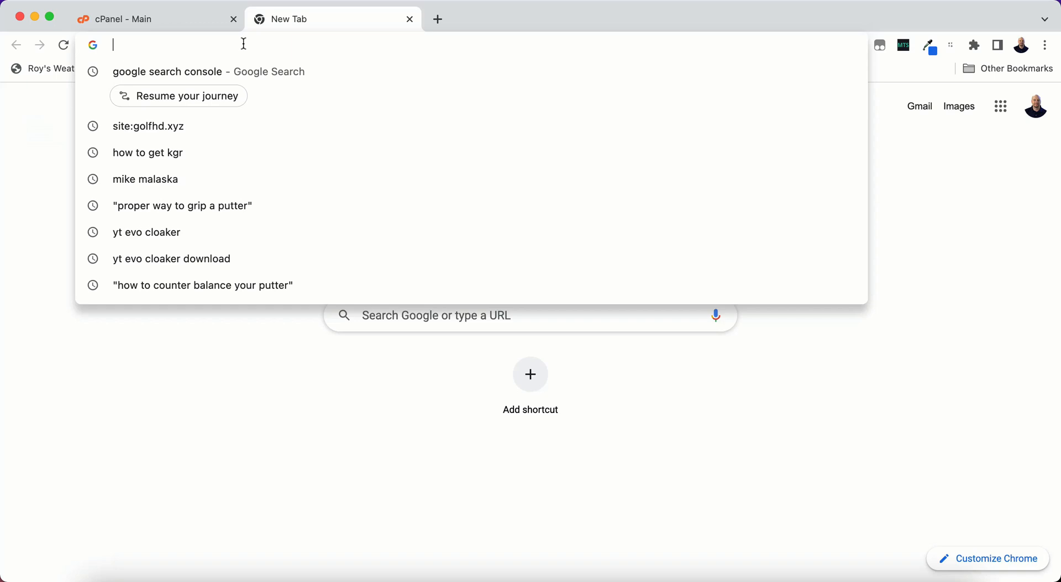
{"action": "type", "text": "saltlake.globeposts.com"}
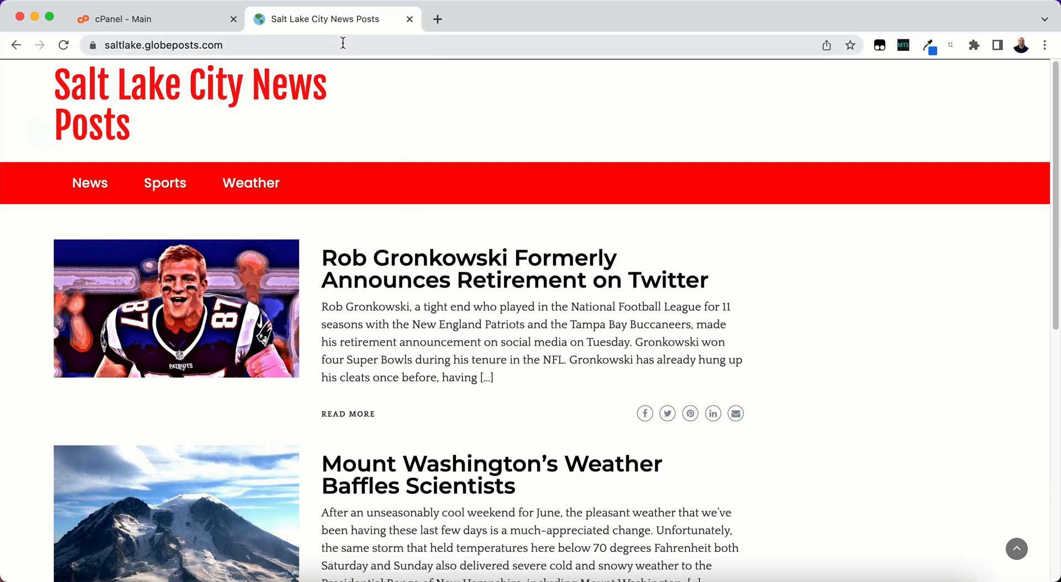
{"action": "left_click", "coordinate": [163, 44]}
{"action": "type", "text": "char"}
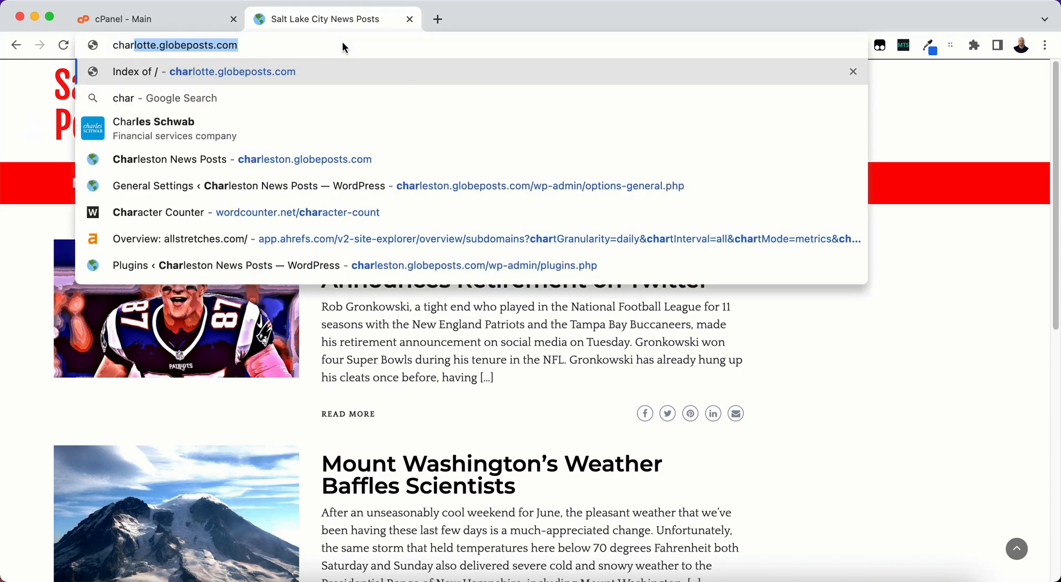
{"action": "left_click", "coordinate": [203, 71]}
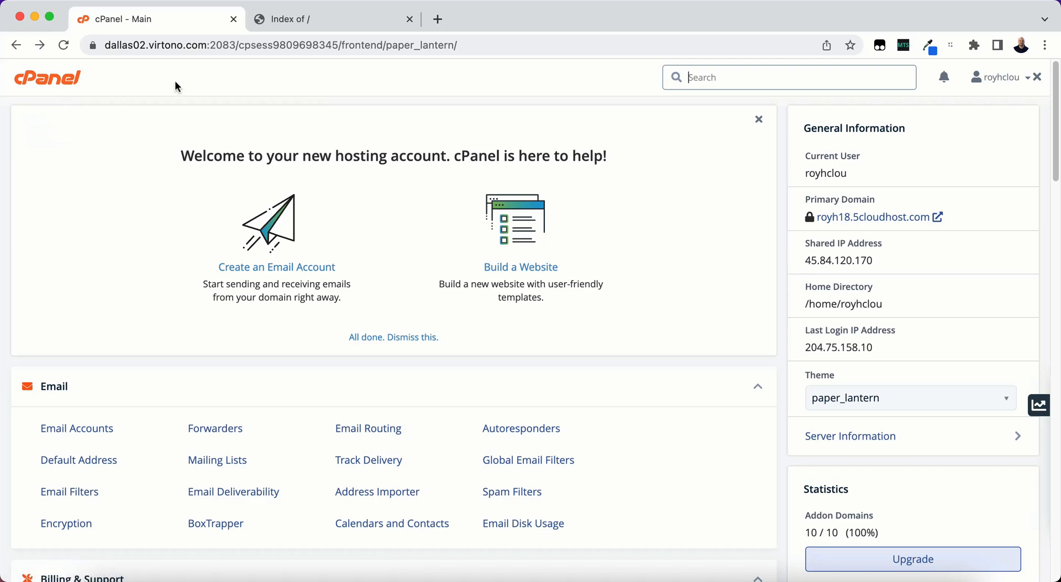
- Choose WordPress under Softaculous Apps Installer in cPanel
{"action": "scroll", "scroll_direction": "down", "scroll_amount": 3}
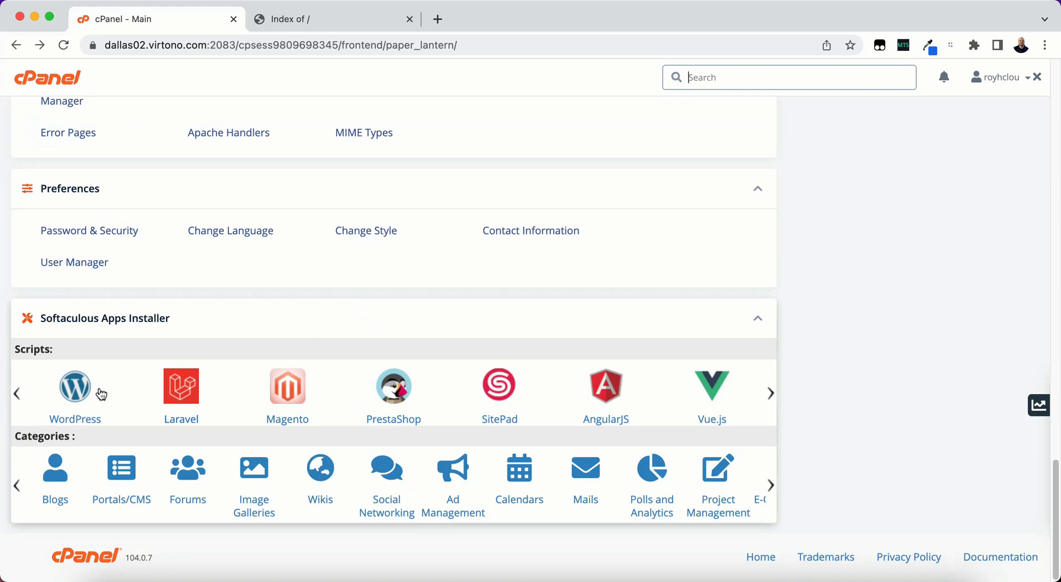
{"action": "mouse_move", "coordinate": [83, 394]}
{"action": "type", "text": "word"}
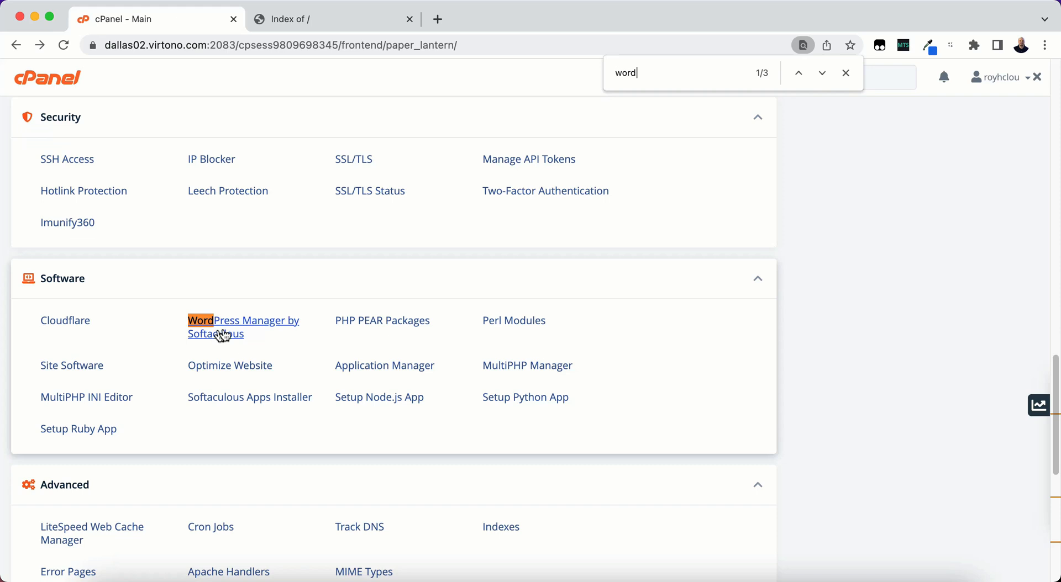
{"action": "mouse_move", "coordinate": [325, 295]}
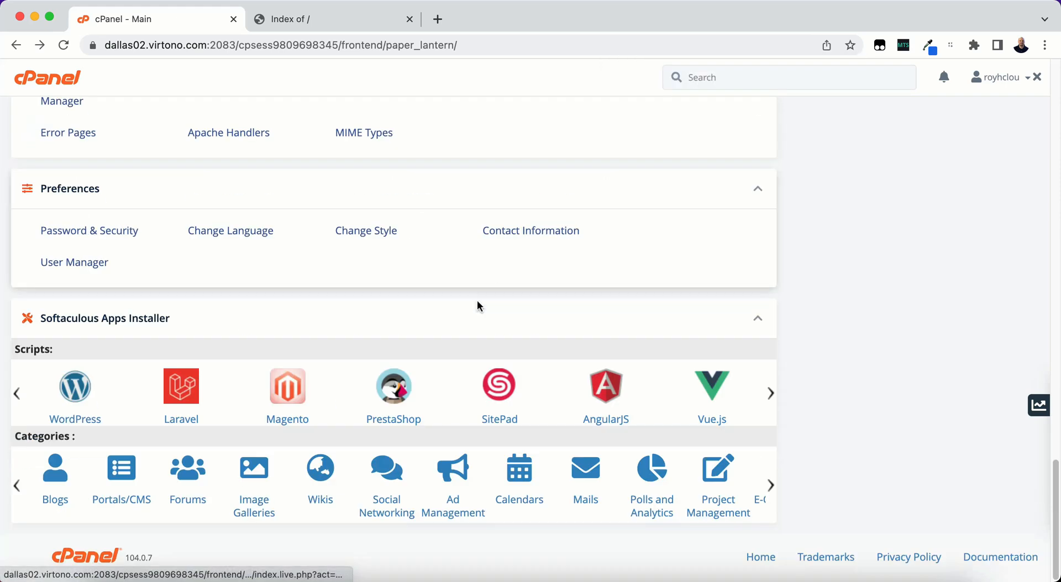
{"action": "mouse_move", "coordinate": [75, 387]}
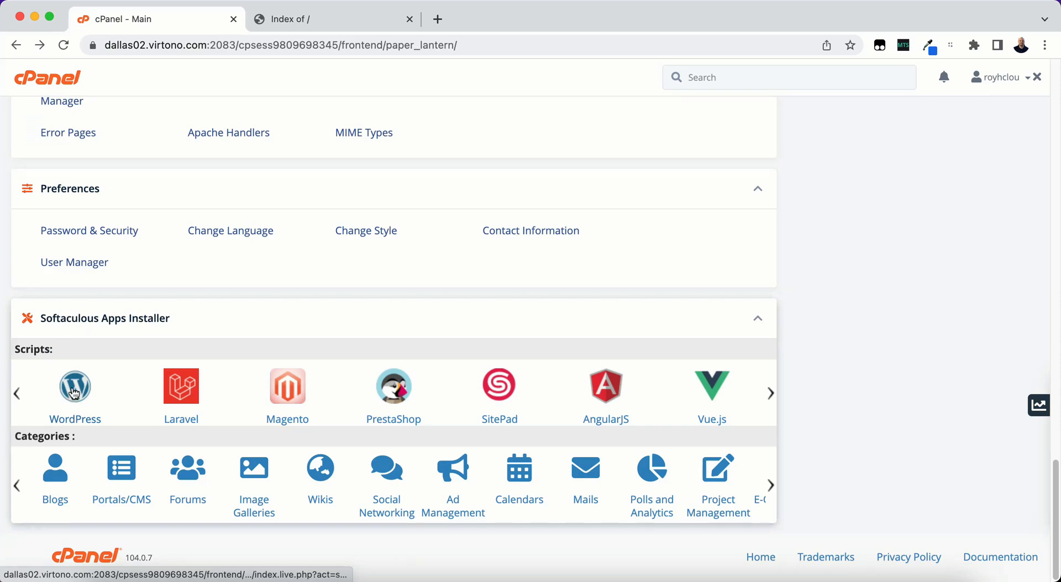
{"action": "left_click", "coordinate": [75, 386]}
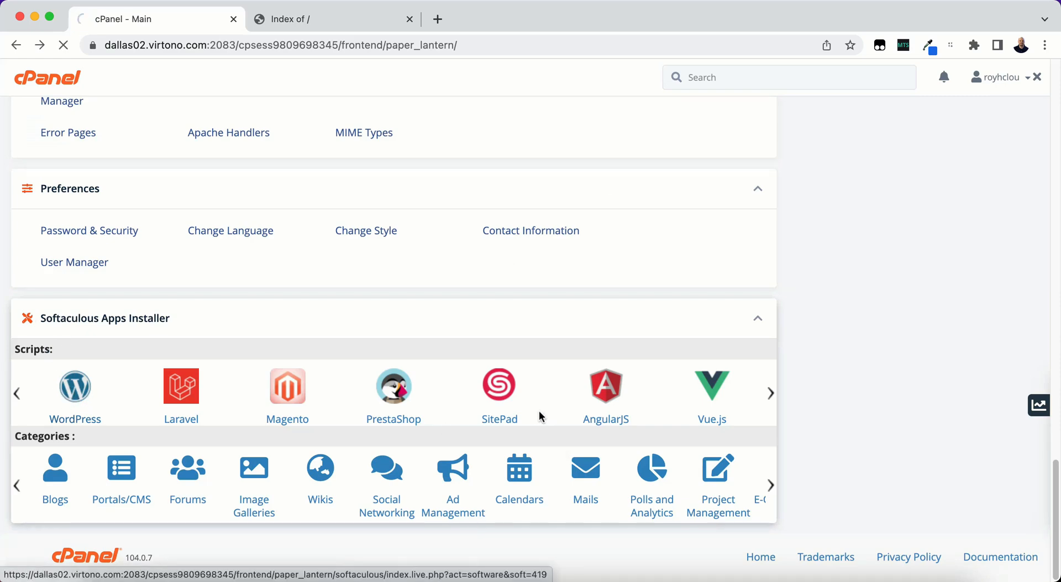
- Scroll to Current Installations, where saltlake.globeposts.com is listed
{"action": "left_click", "coordinate": [74, 386]}
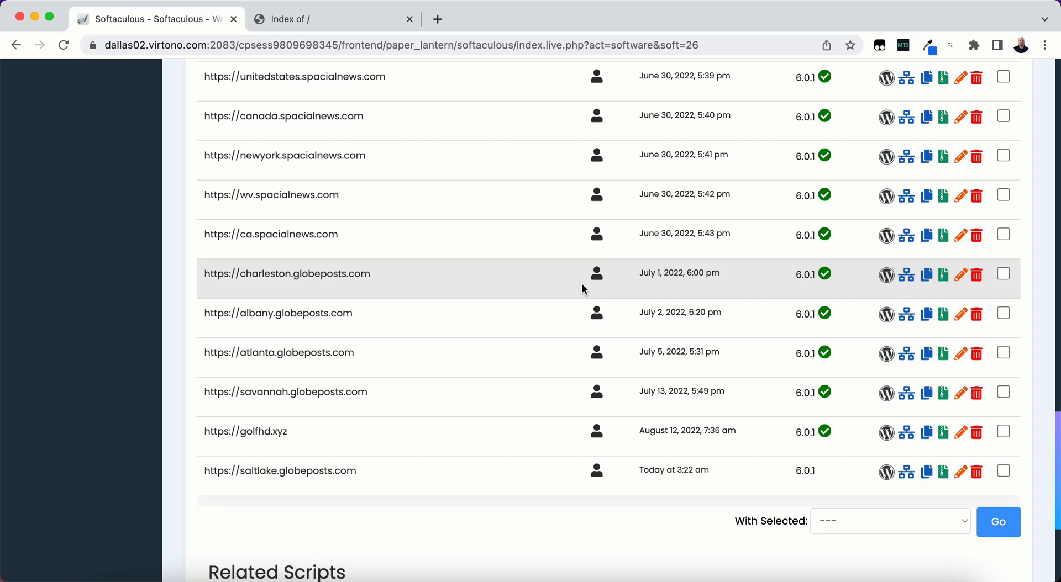
{"action": "scroll", "scroll_direction": "down", "scroll_amount": 3}
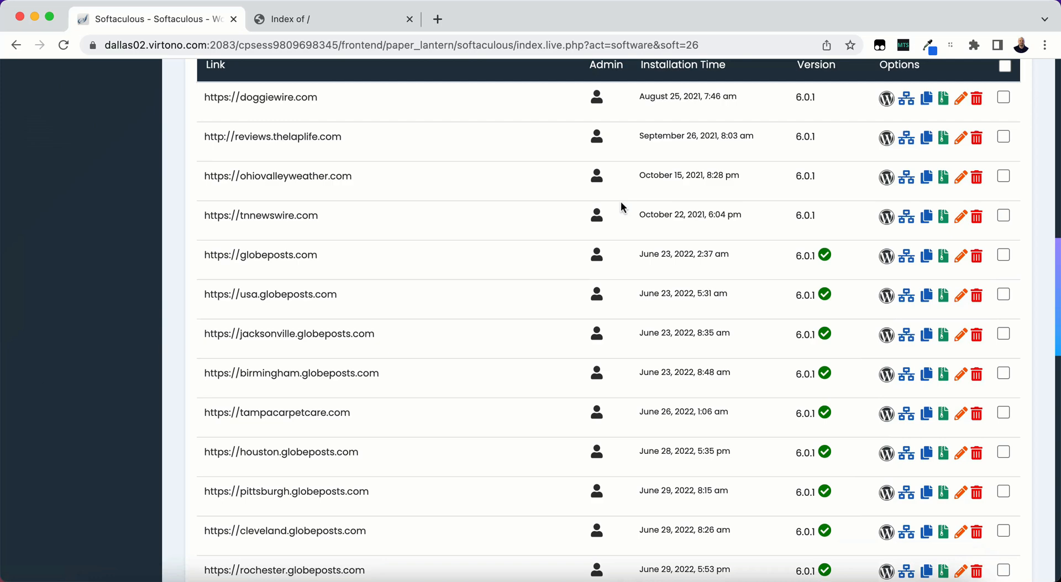
{"action": "scroll", "scroll_direction": "down", "scroll_amount": 3}
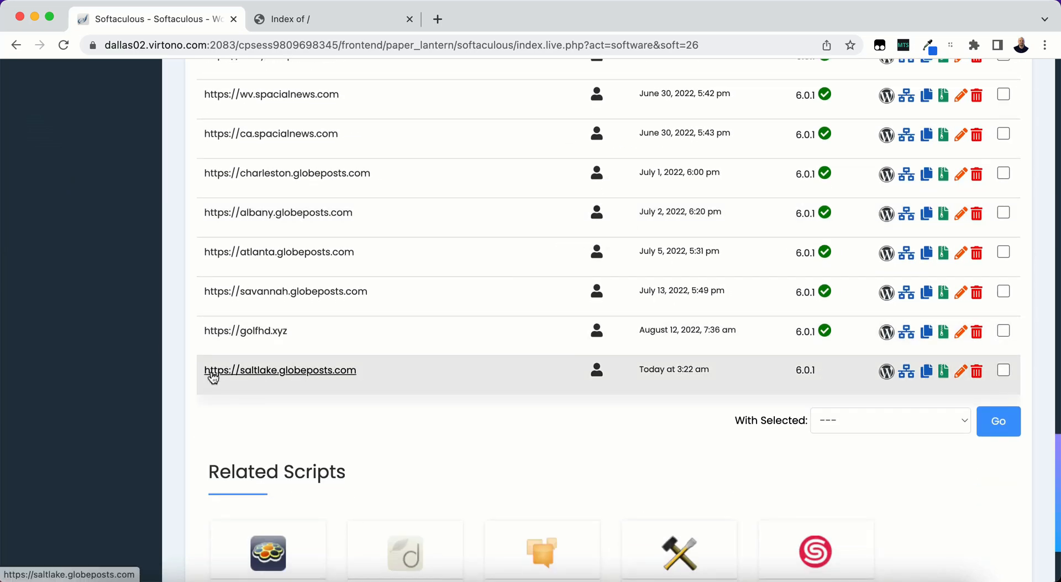
{"action": "mouse_move", "coordinate": [284, 391]}
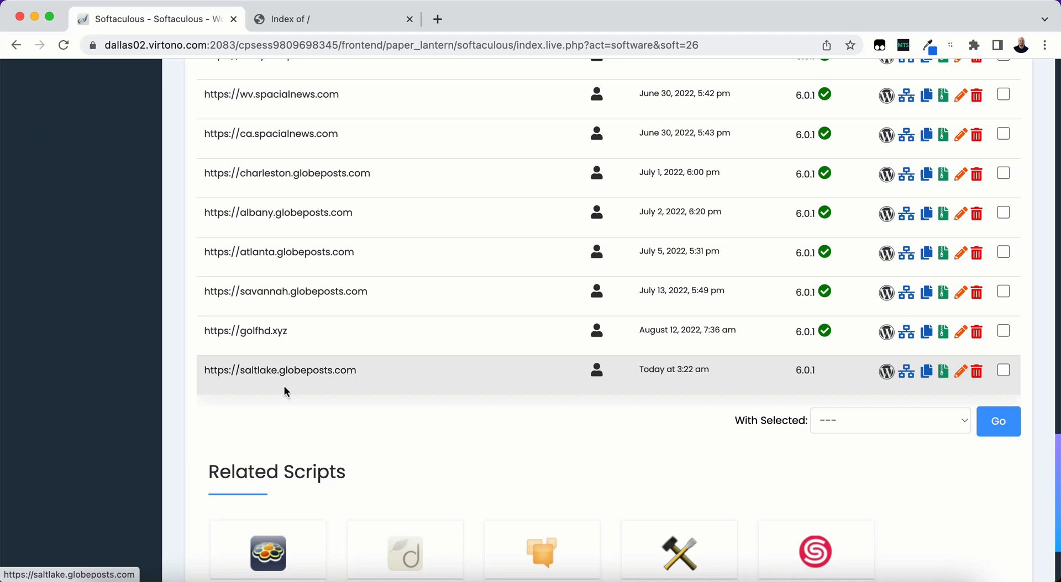
{"action": "mouse_move", "coordinate": [841, 397]}
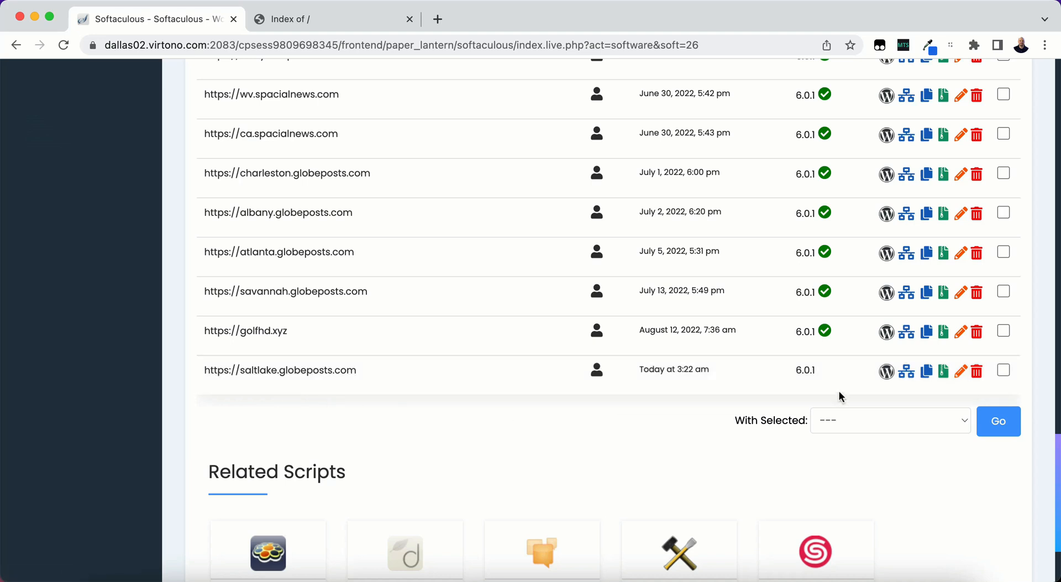
{"action": "mouse_move", "coordinate": [925, 370]}
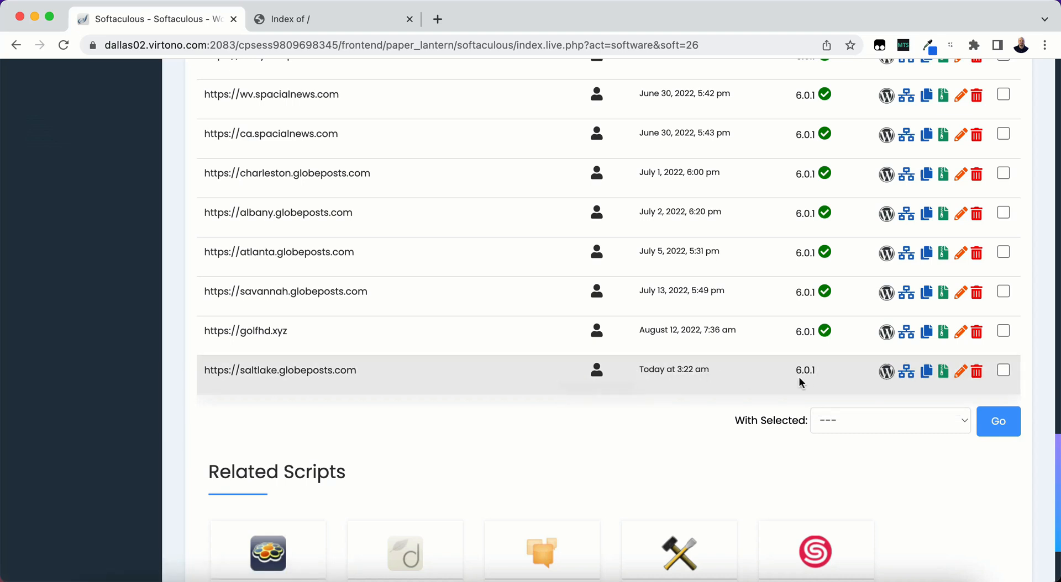
{"action": "mouse_move", "coordinate": [906, 371]}
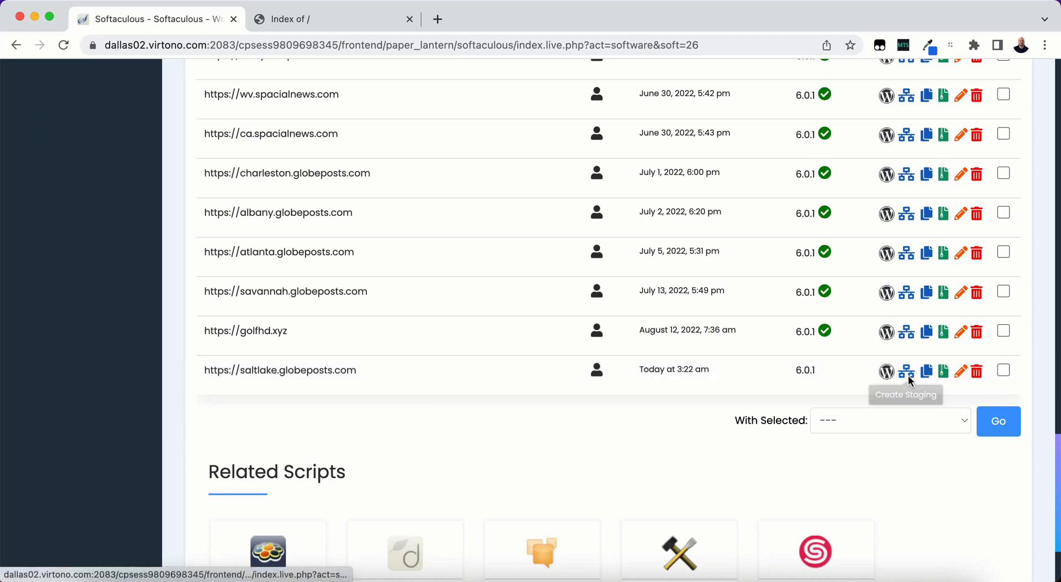
{"action": "mouse_move", "coordinate": [942, 372]}
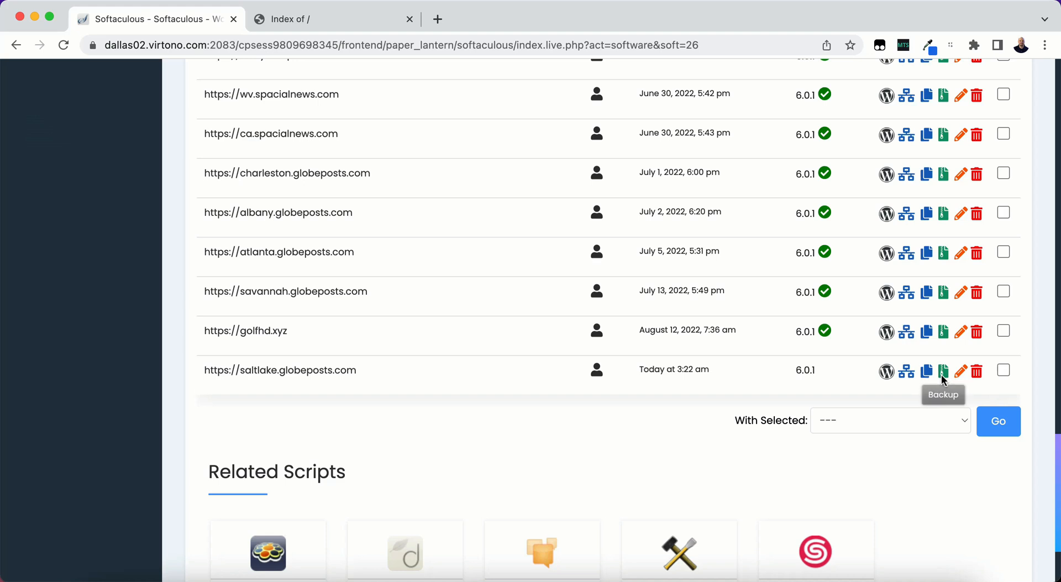
{"action": "mouse_move", "coordinate": [457, 376]}
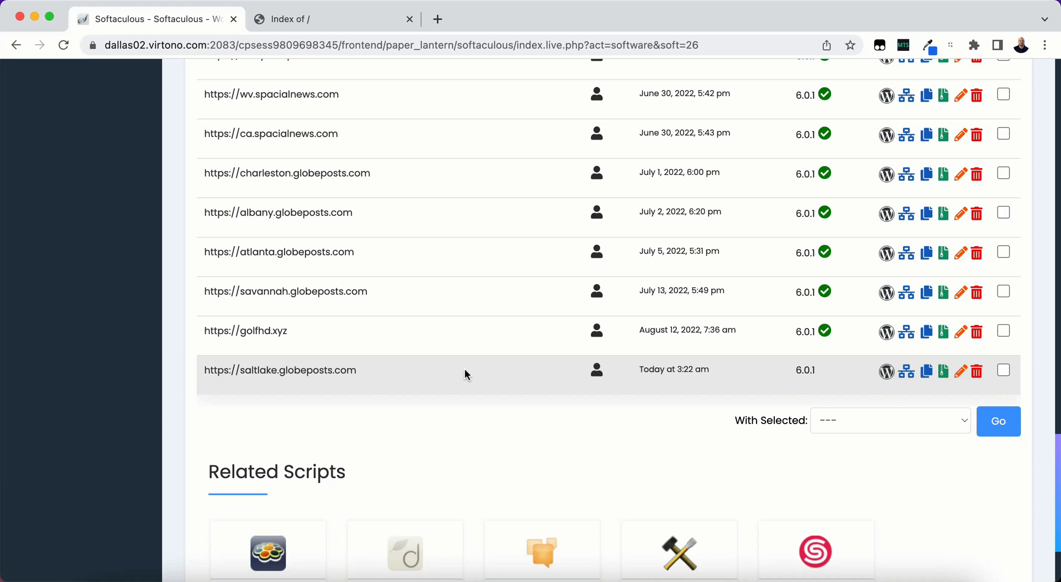
{"action": "mouse_move", "coordinate": [481, 376]}
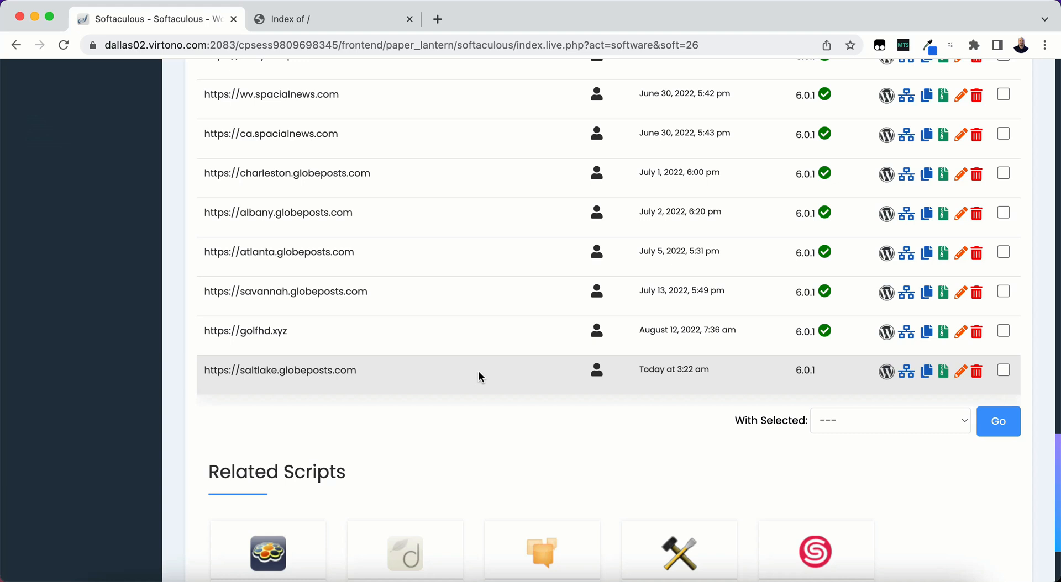
{"action": "mouse_move", "coordinate": [925, 371]}
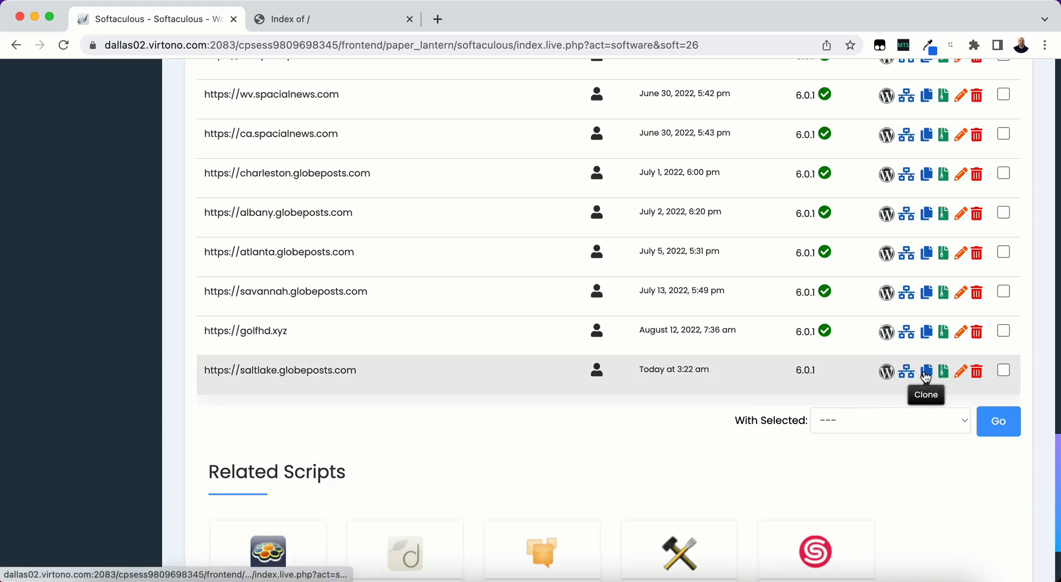
{"action": "mouse_move", "coordinate": [727, 377]}
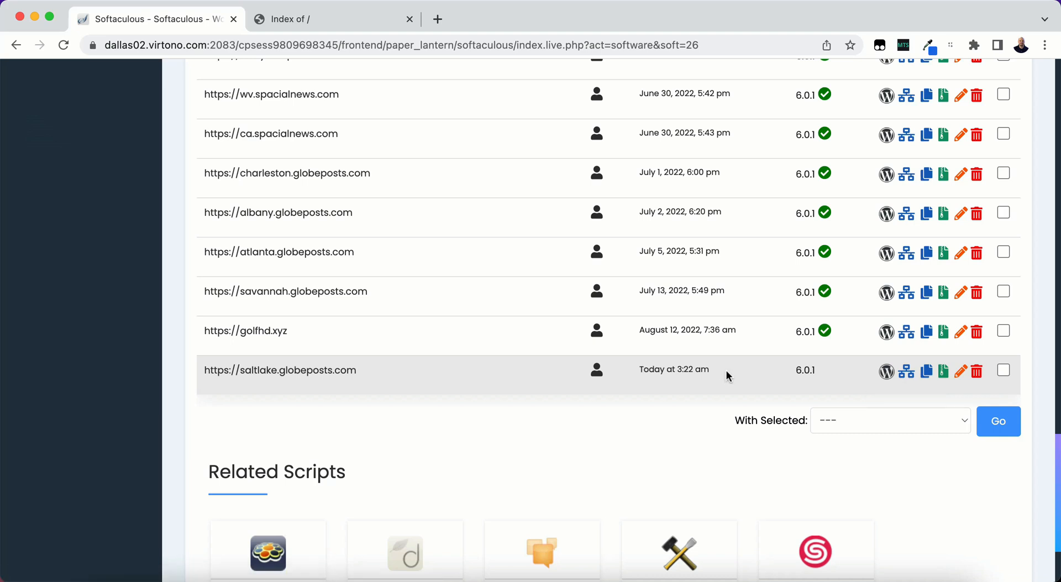
{"action": "mouse_move", "coordinate": [906, 371]}
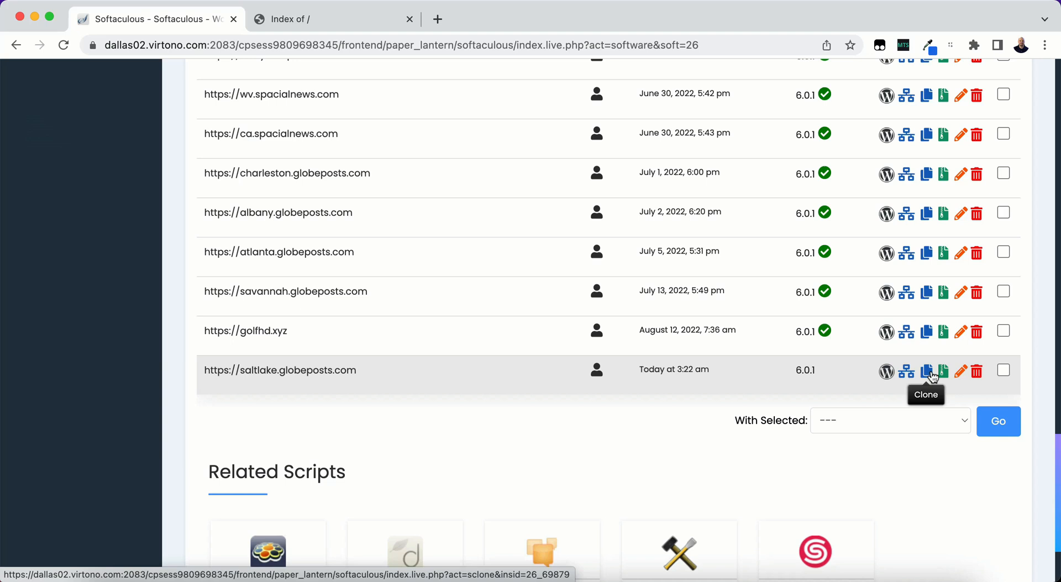
{"action": "mouse_move", "coordinate": [407, 371]}
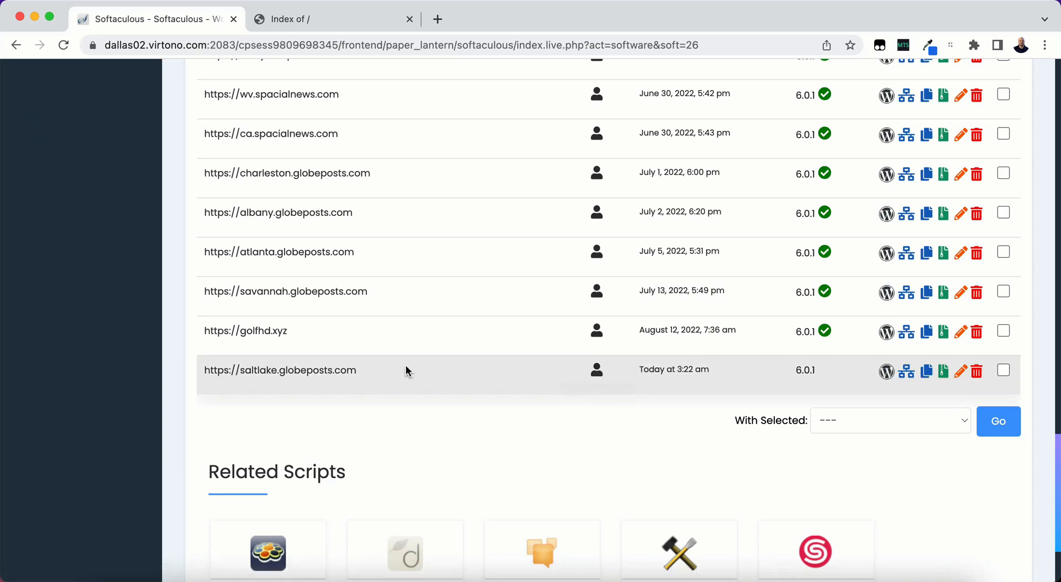
{"action": "mouse_move", "coordinate": [736, 450]}
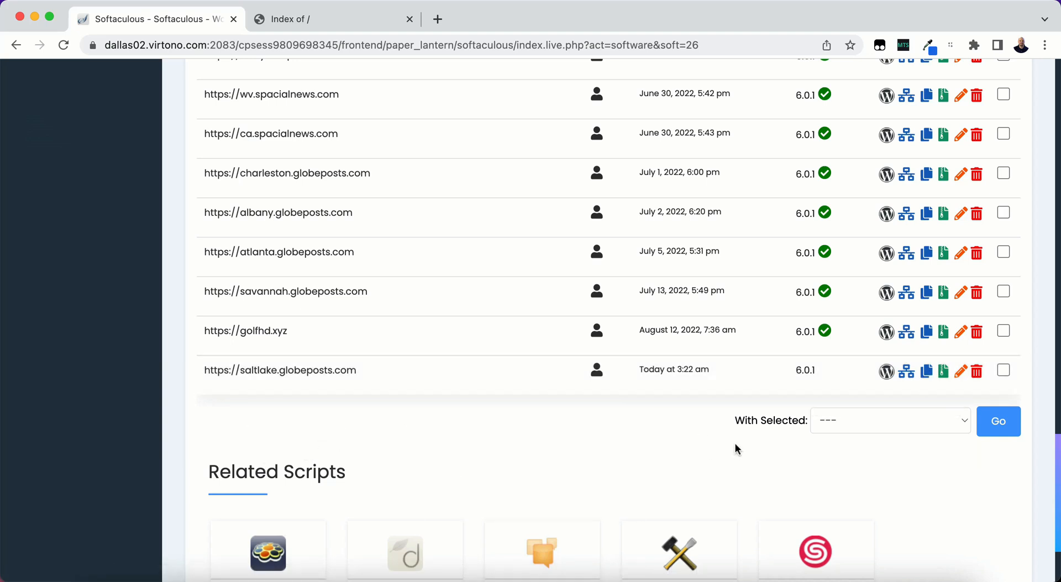
{"action": "mouse_move", "coordinate": [471, 420]}
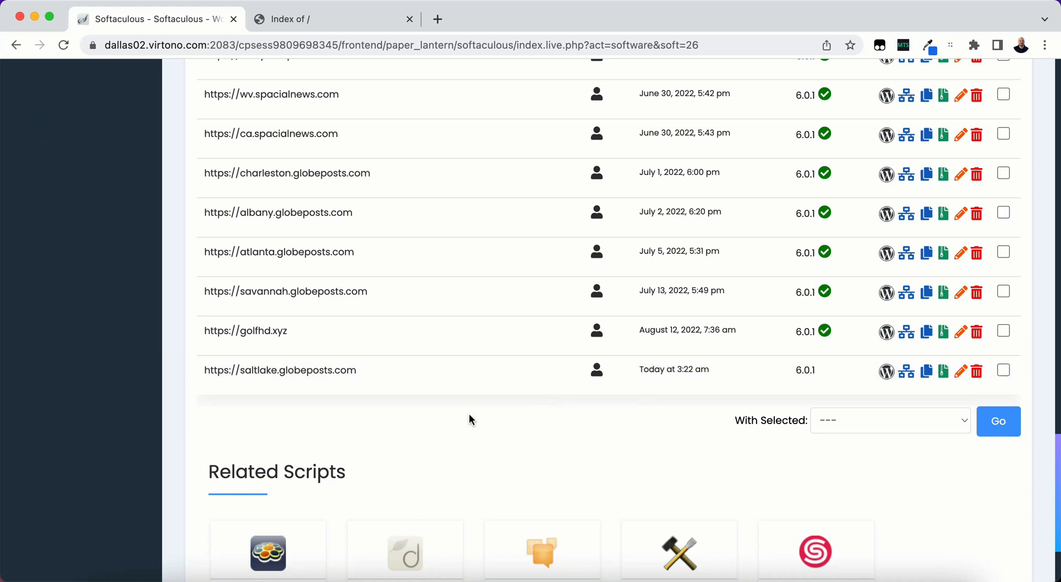
{"action": "mouse_move", "coordinate": [663, 396]}
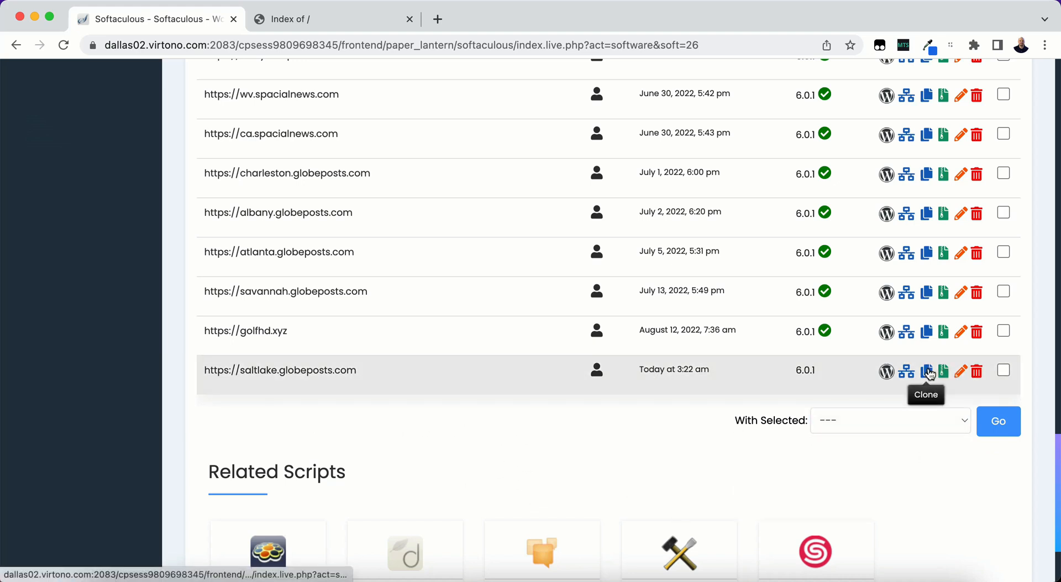
- Clone the saltlake.globeposts.com install, choosing charlotte.globeposts.com as the destination domain
{"action": "left_click", "coordinate": [925, 371]}
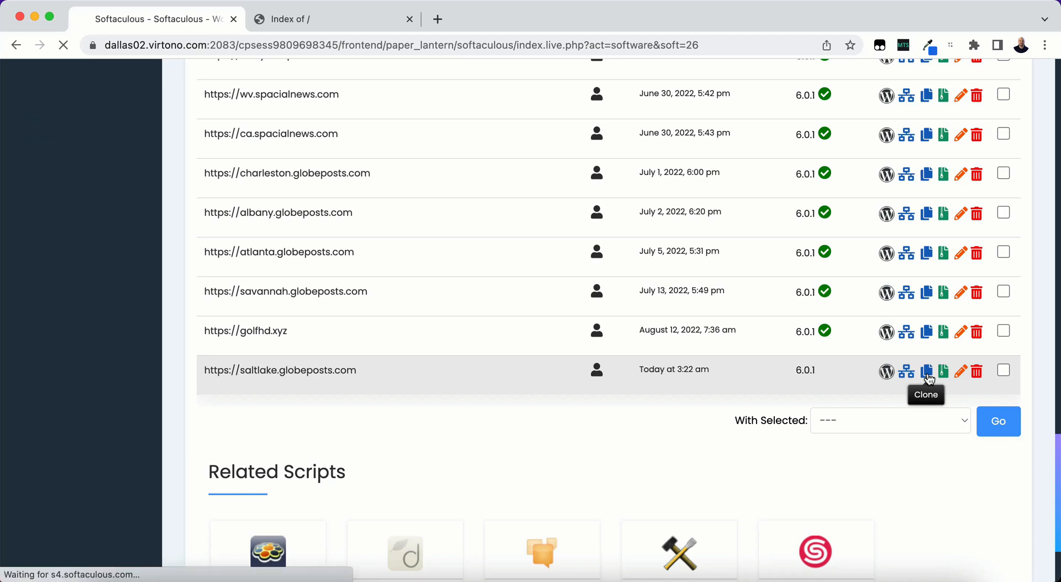
{"action": "left_click", "coordinate": [925, 371]}
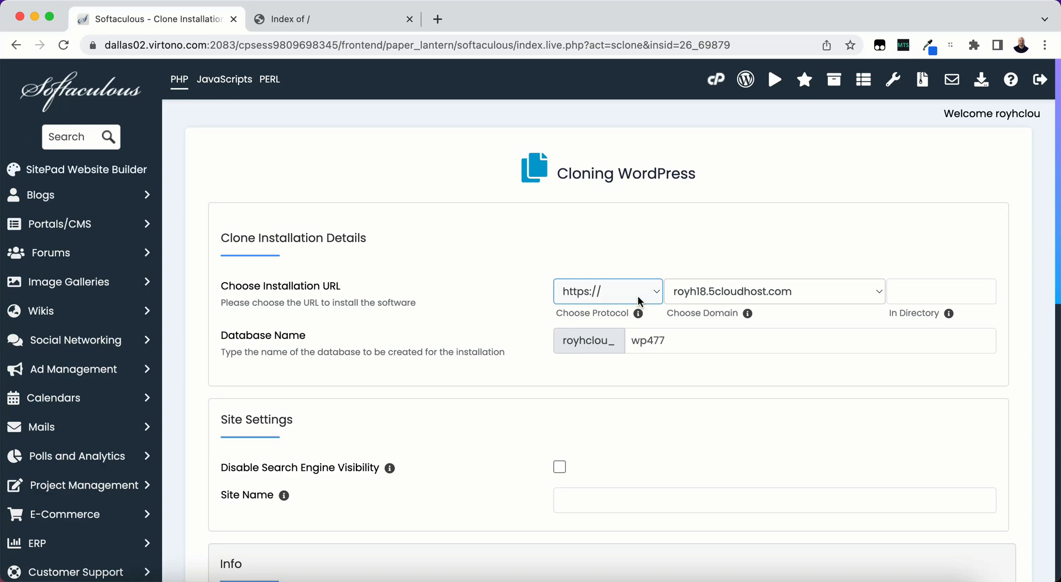
{"action": "left_click", "coordinate": [774, 292]}
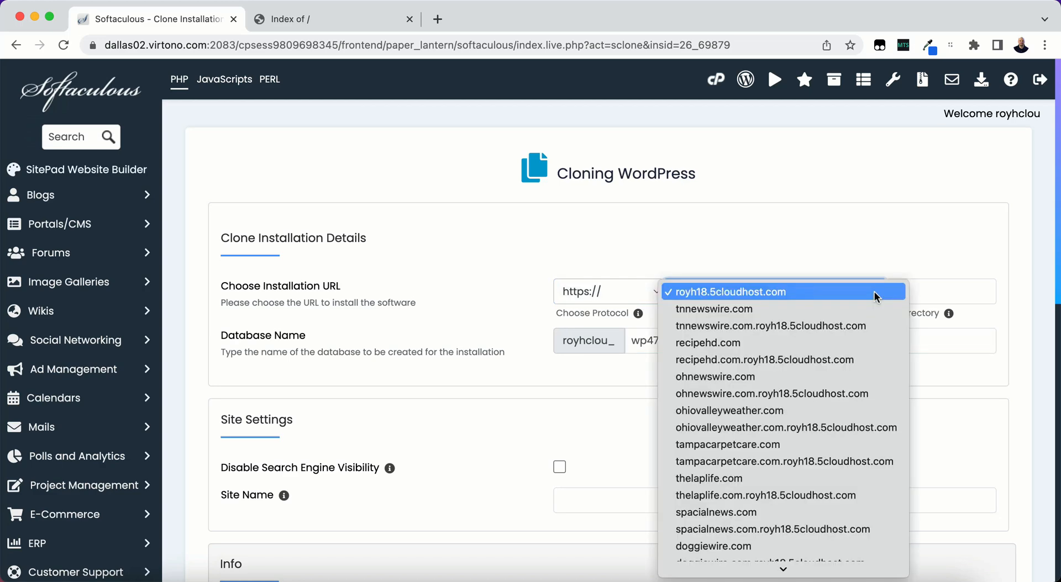
{"action": "scroll", "scroll_direction": "down", "scroll_amount": 3}
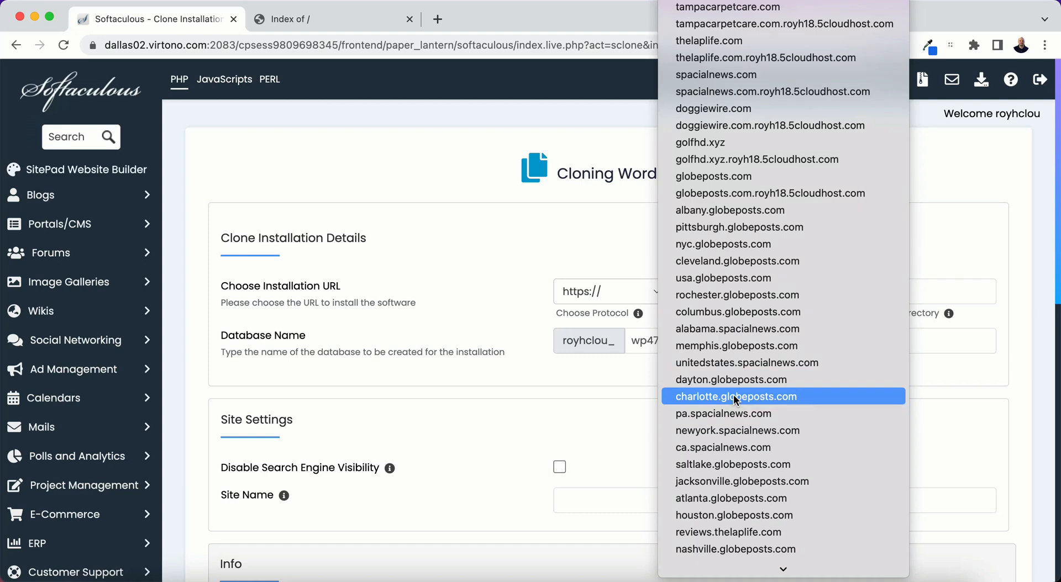
{"action": "left_click", "coordinate": [735, 396]}
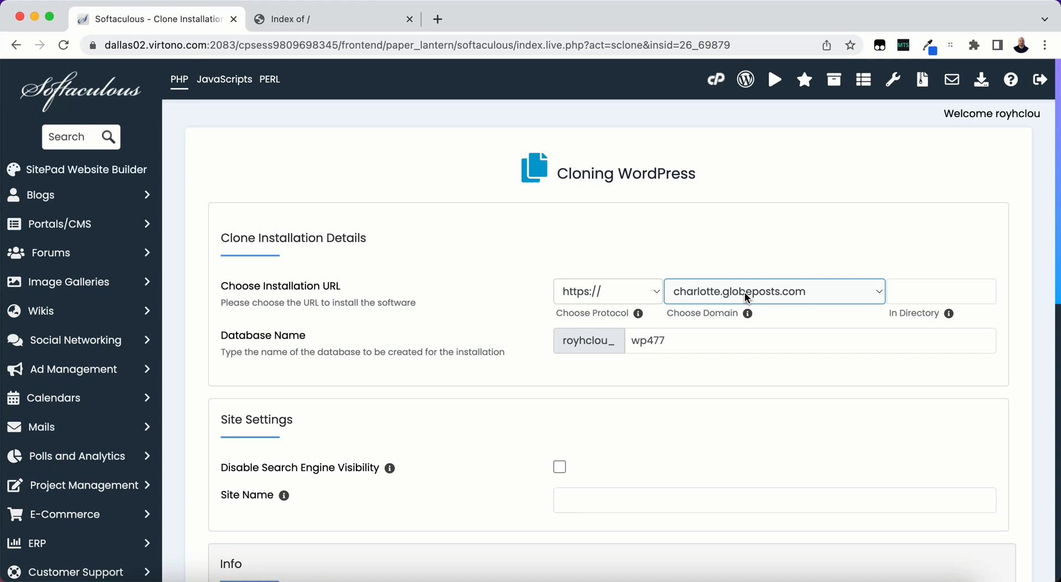
{"action": "mouse_move", "coordinate": [727, 316]}
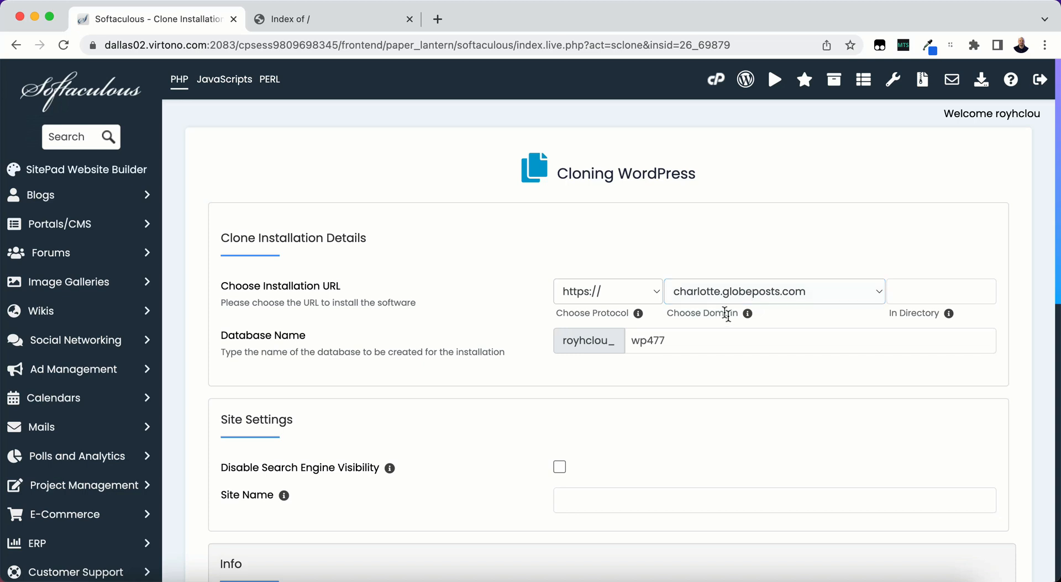
{"action": "left_click", "coordinate": [773, 290]}
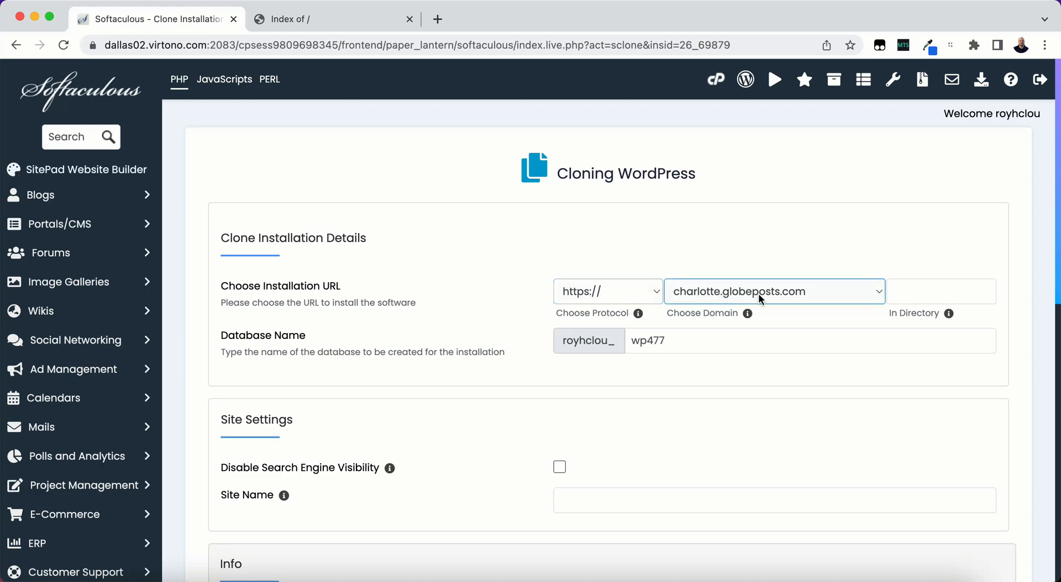
- Enter 'Charlotte News Posts' as the clone's Site Name and scroll to the submit button
{"action": "scroll", "scroll_direction": "down", "scroll_amount": 3}
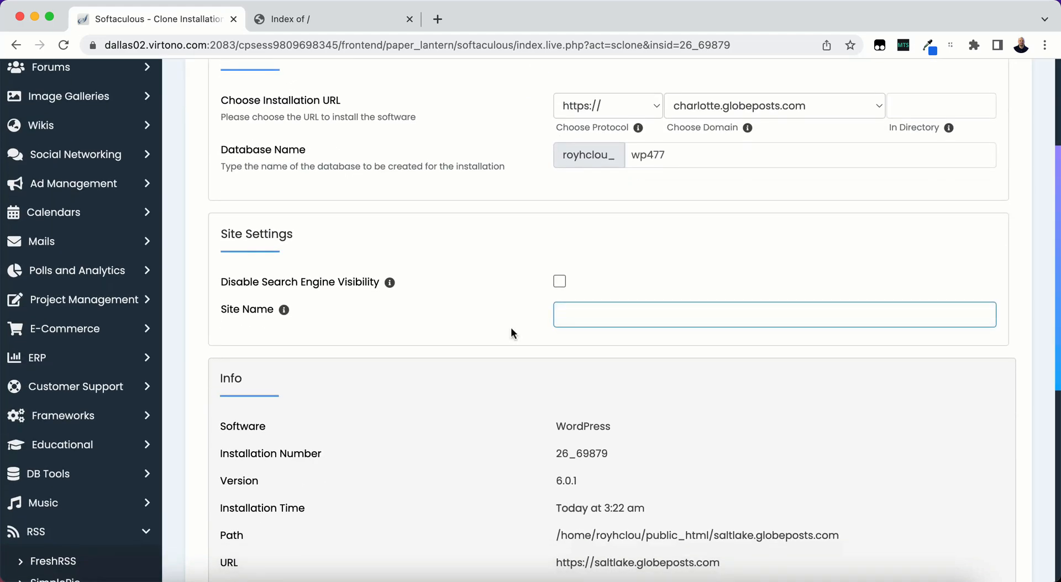
{"action": "scroll", "scroll_direction": "down", "scroll_amount": 3}
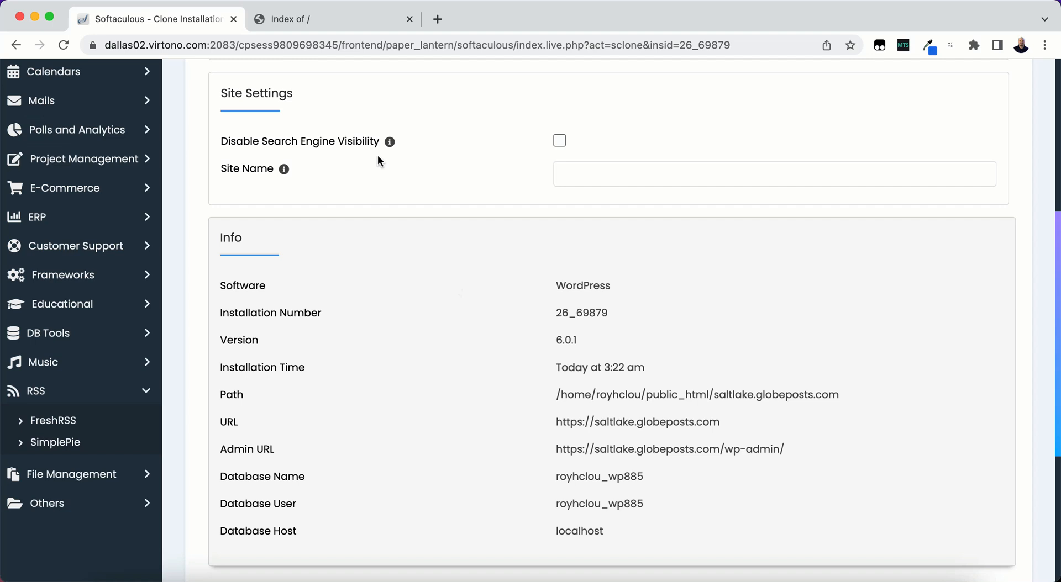
{"action": "mouse_move", "coordinate": [294, 148]}
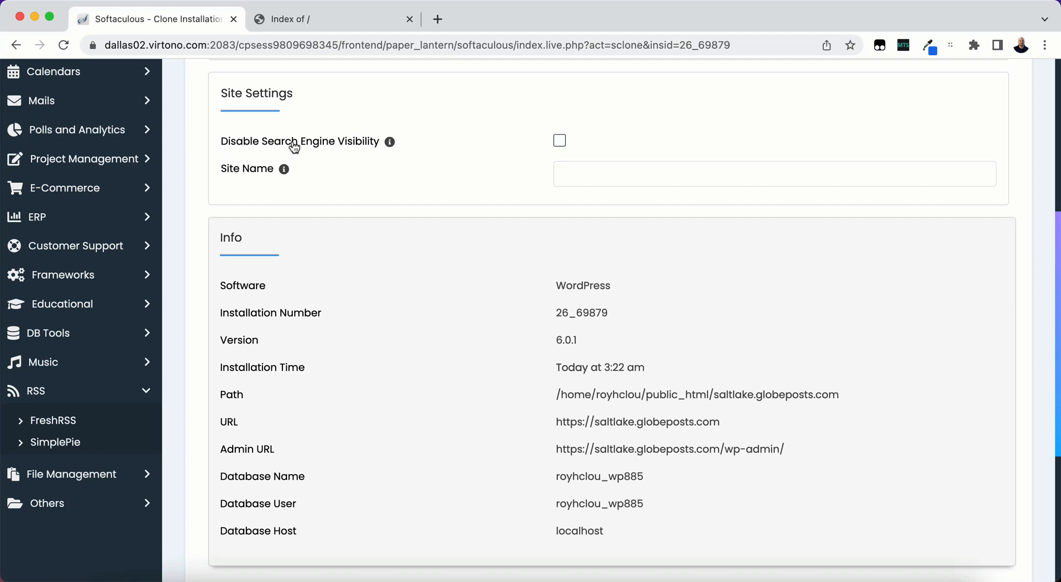
{"action": "left_click", "coordinate": [774, 174]}
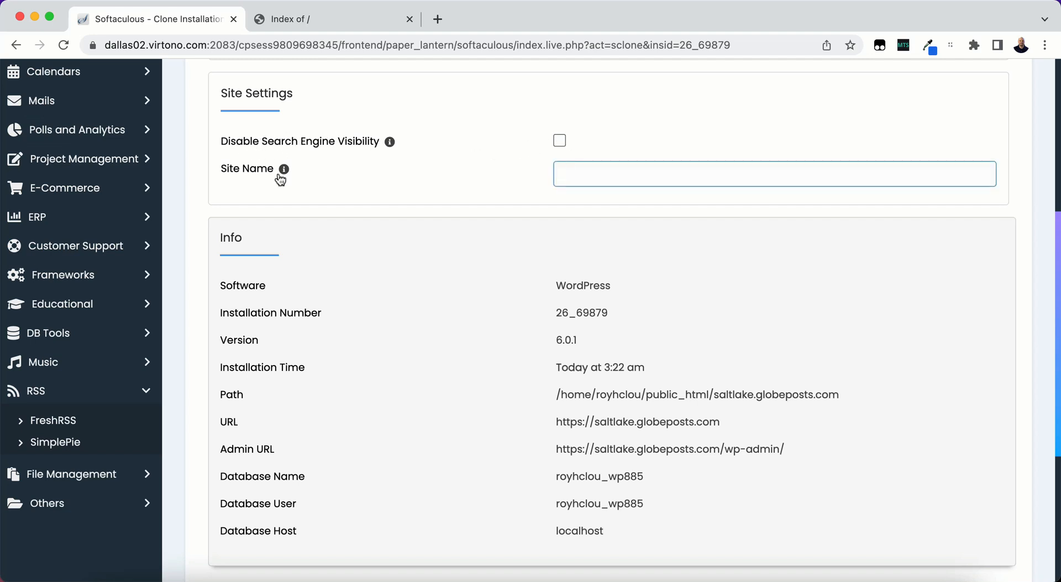
{"action": "left_click", "coordinate": [774, 174]}
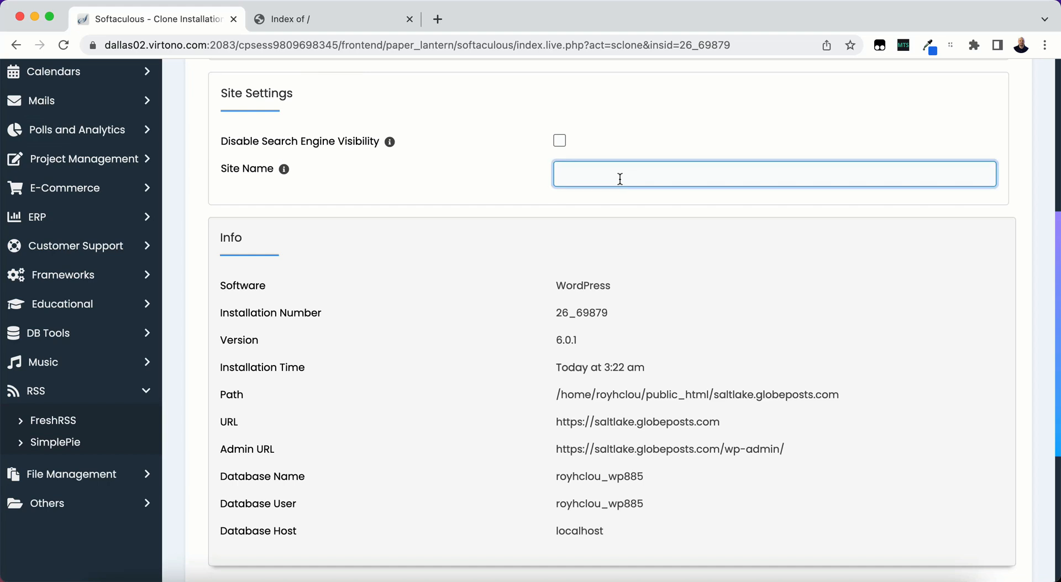
{"action": "type", "text": "Charlotte News Posts"}
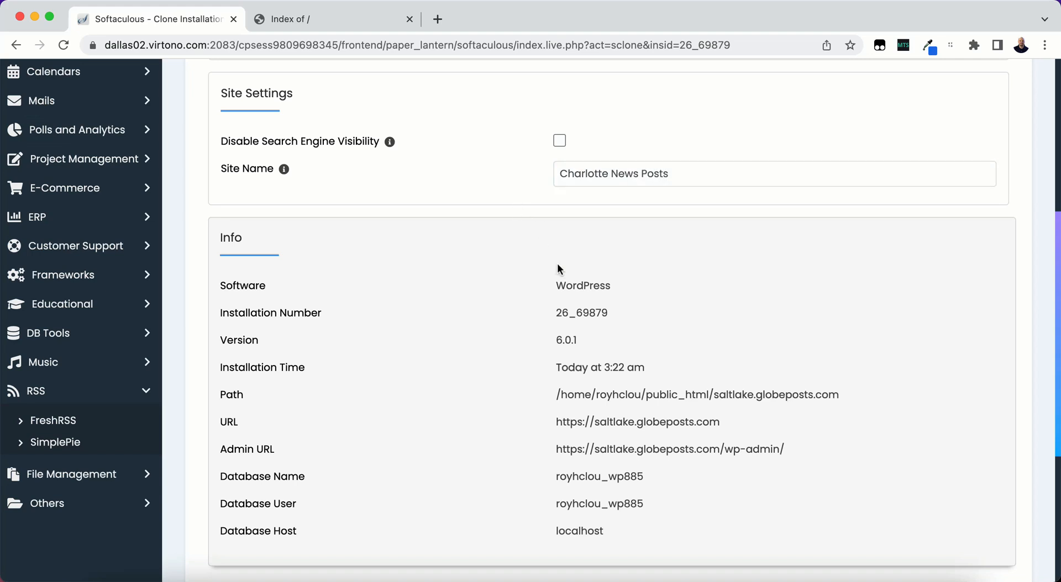
{"action": "scroll", "scroll_direction": "down", "scroll_amount": 3}
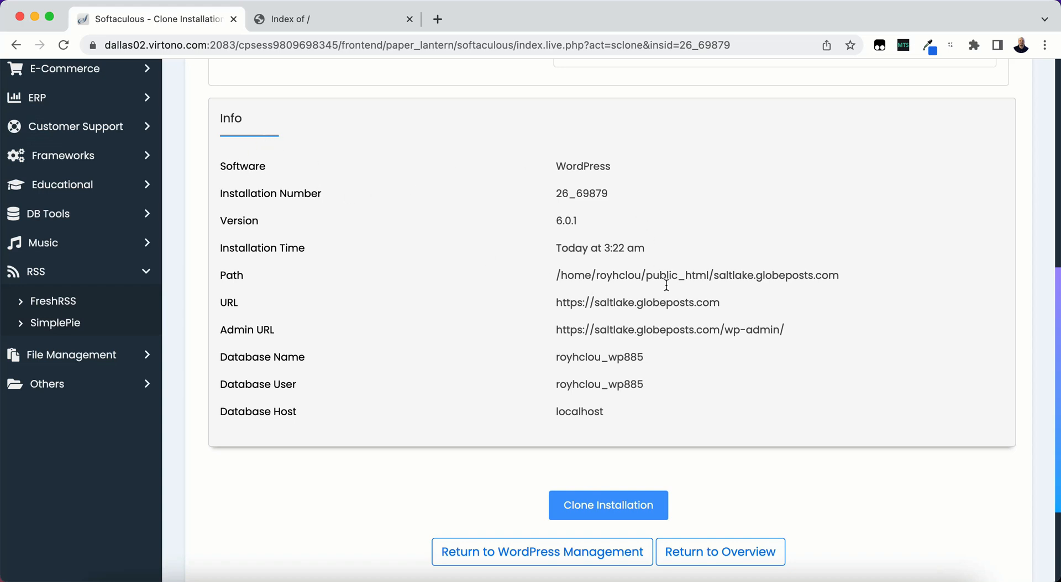
{"action": "mouse_move", "coordinate": [672, 361]}
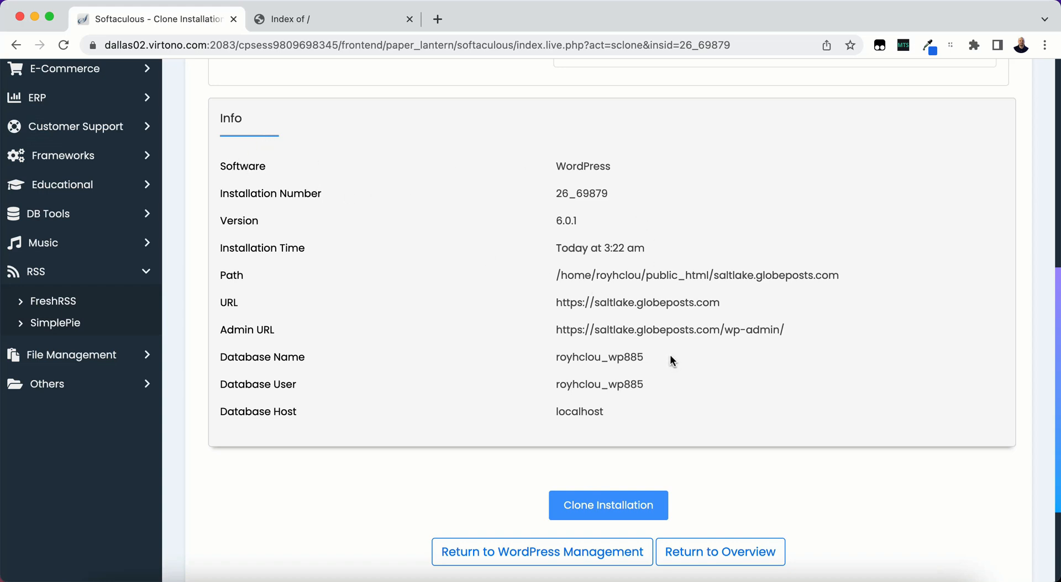
{"action": "scroll", "scroll_direction": "down", "scroll_amount": 3}
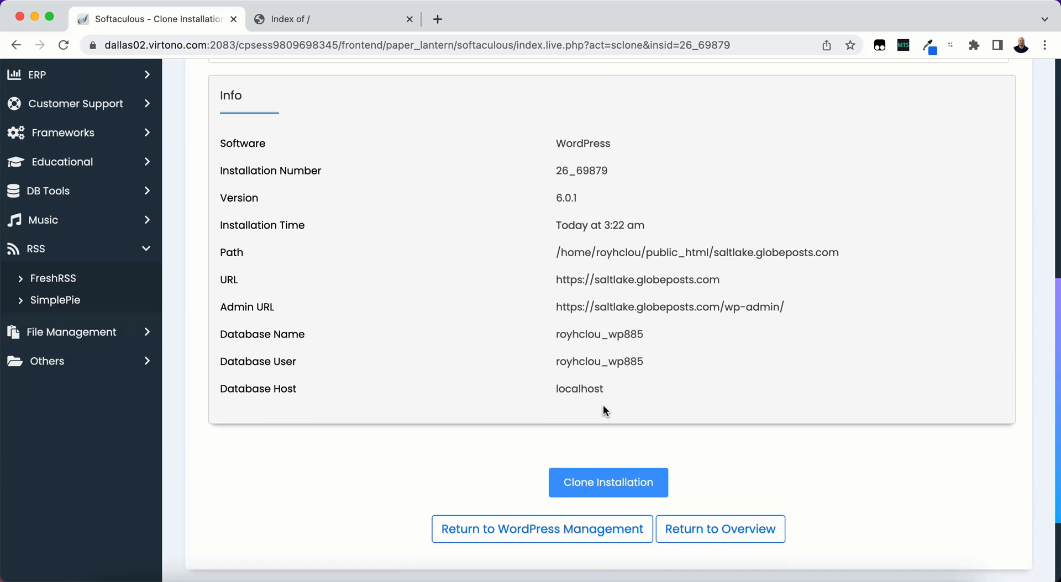
- Submit Clone Installation for the Salt Lake site
{"action": "left_click", "coordinate": [606, 483]}
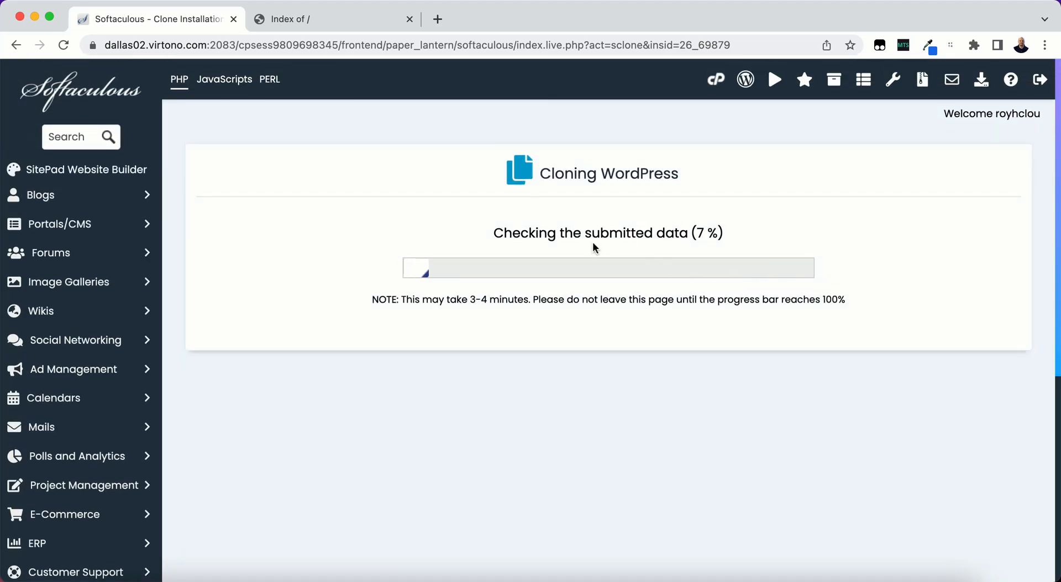
{"action": "mouse_move", "coordinate": [814, 350]}
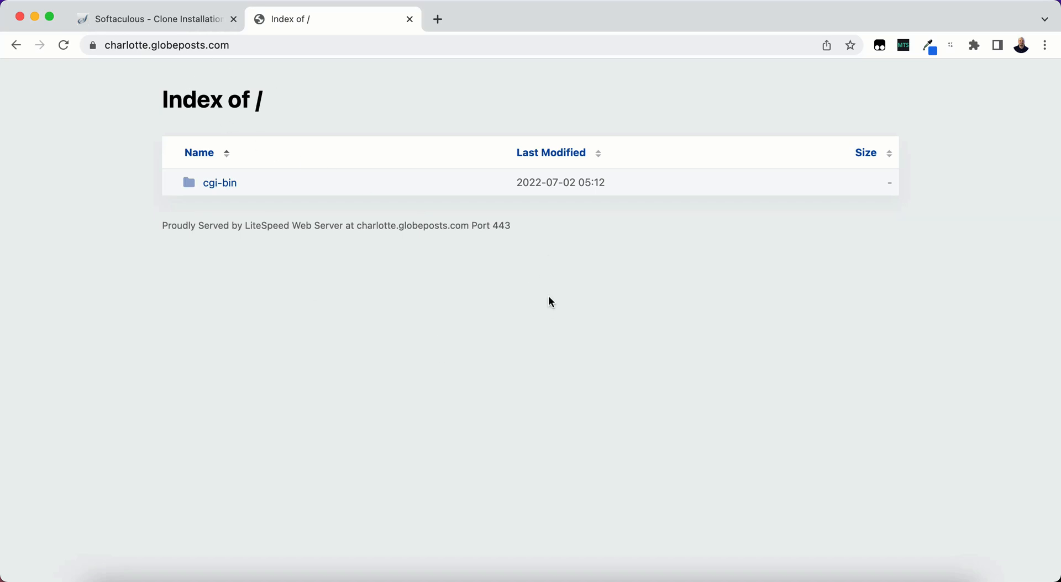
{"action": "mouse_move", "coordinate": [554, 264]}
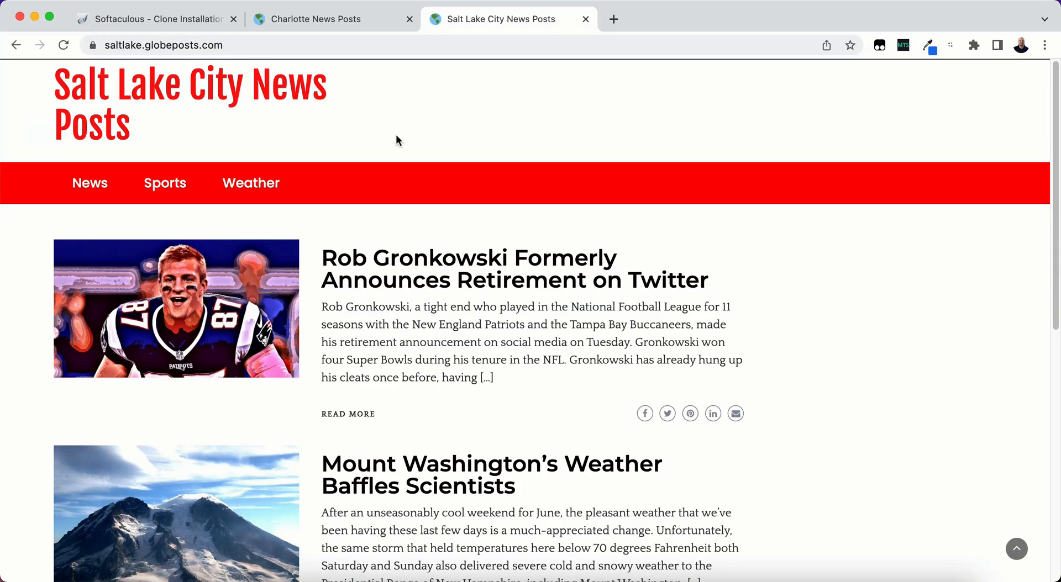
- Alternate between the Charlotte News Posts and Salt Lake City tabs, ending on Charlotte
{"action": "left_click", "coordinate": [314, 18]}
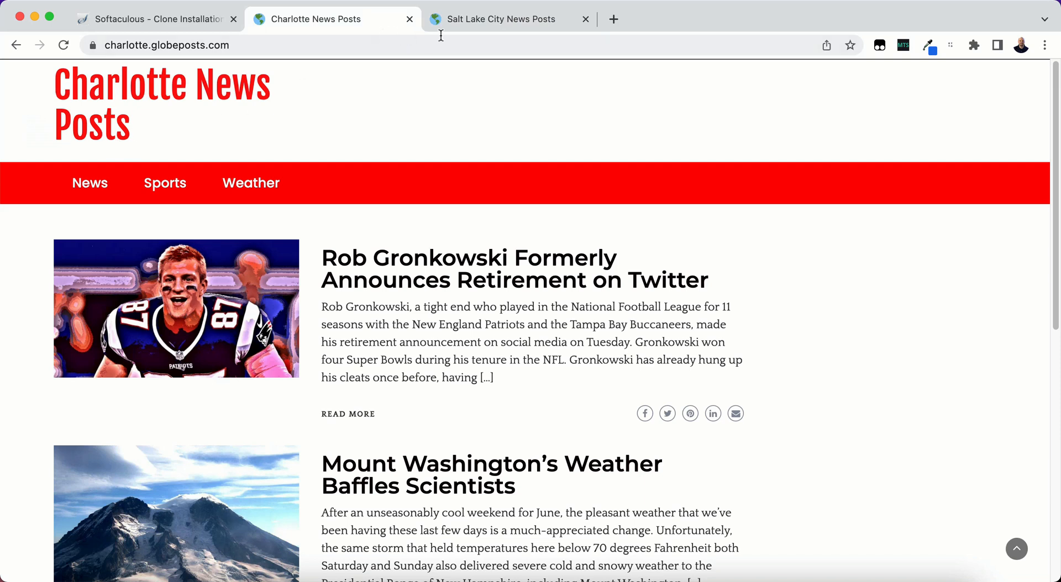
{"action": "left_click", "coordinate": [500, 18]}
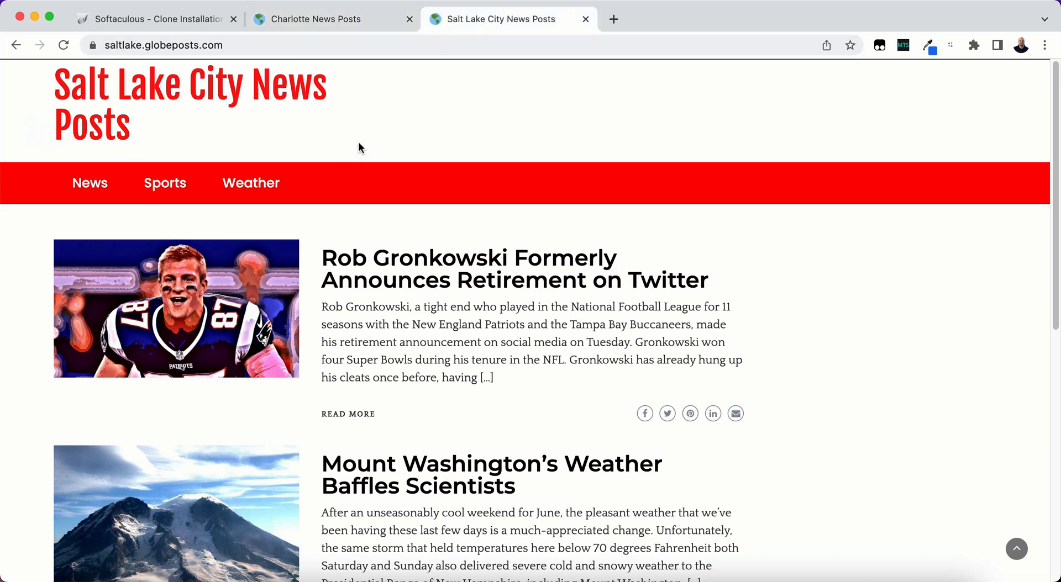
{"action": "mouse_move", "coordinate": [237, 103]}
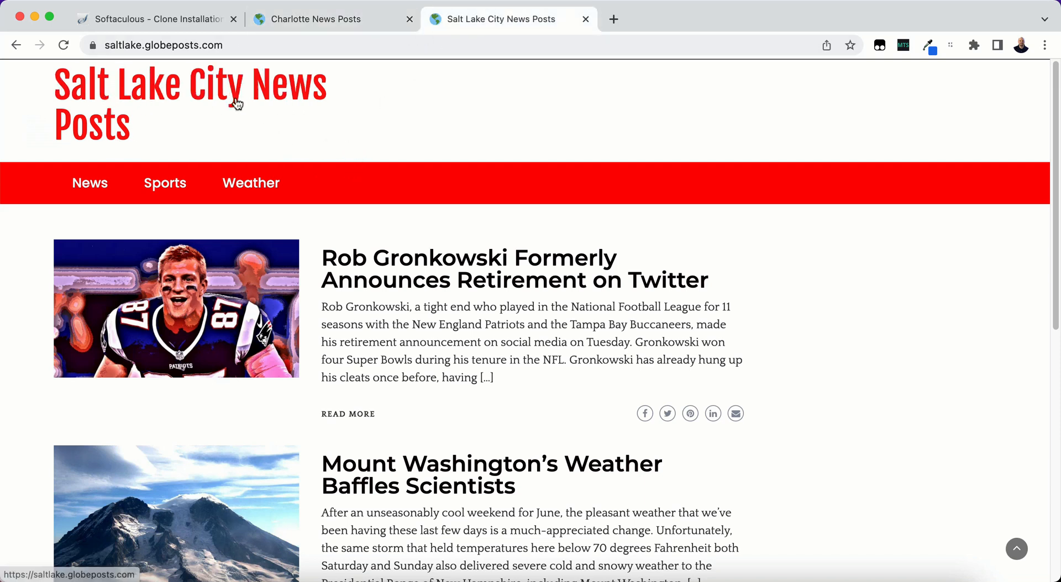
{"action": "left_click", "coordinate": [316, 19]}
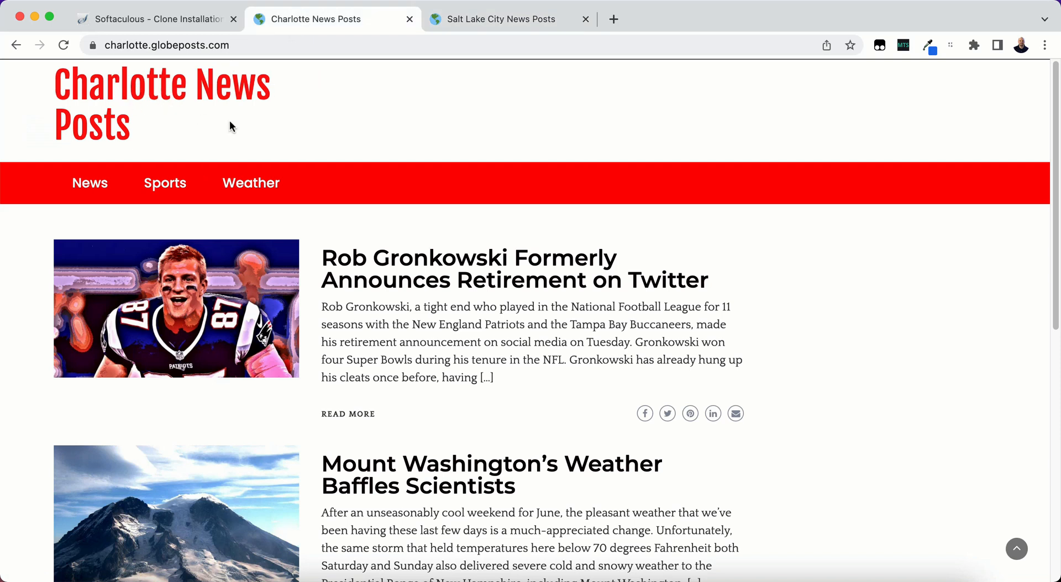
{"action": "left_click", "coordinate": [508, 19]}
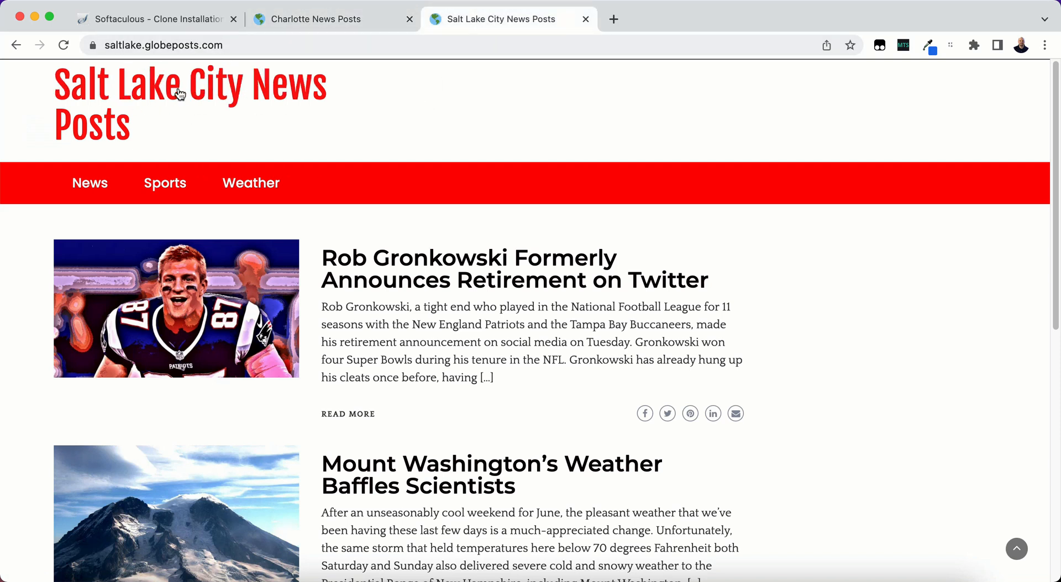
{"action": "left_click", "coordinate": [316, 19]}
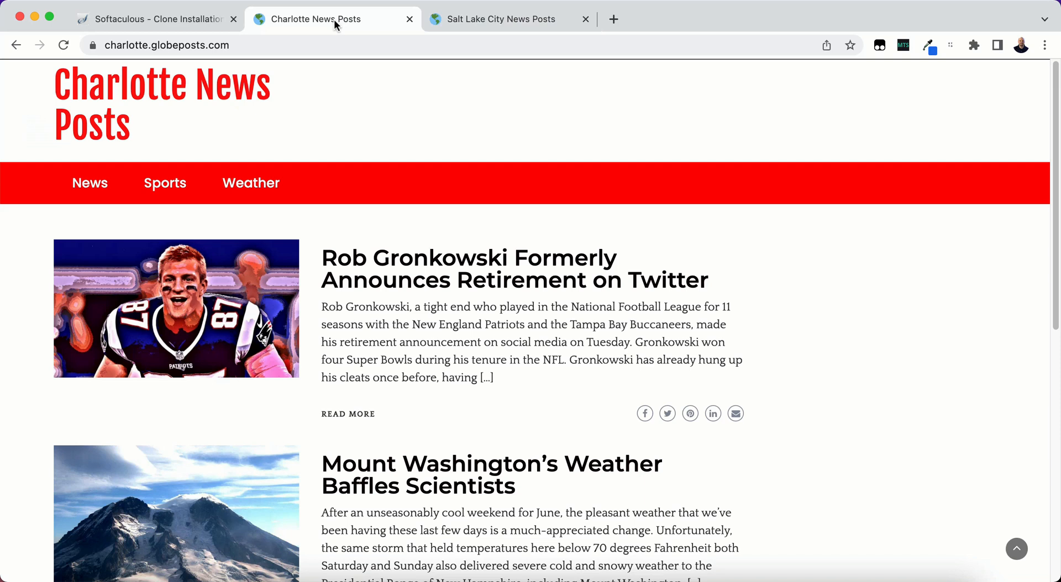
{"action": "mouse_move", "coordinate": [379, 145]}
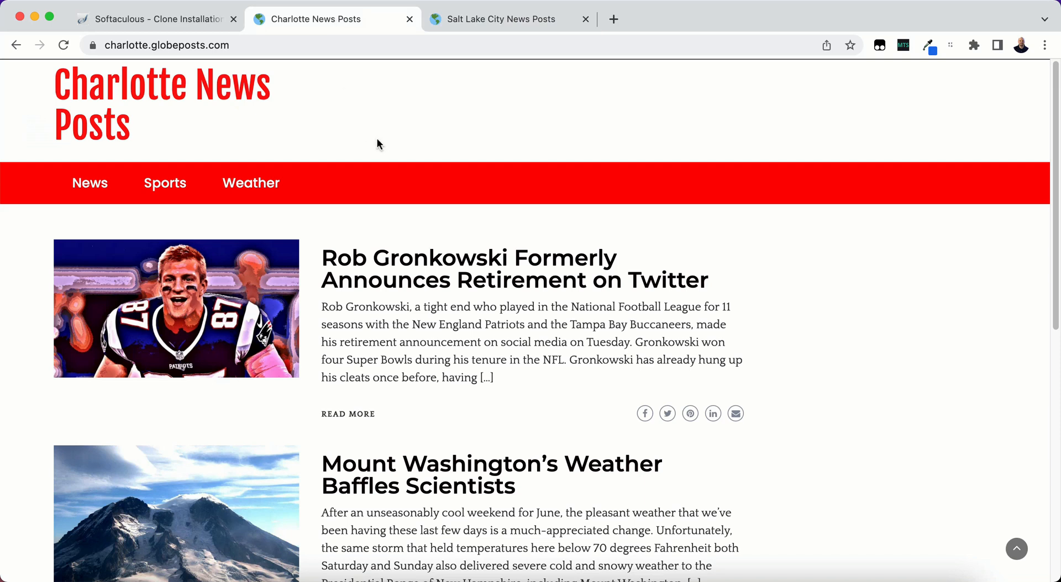